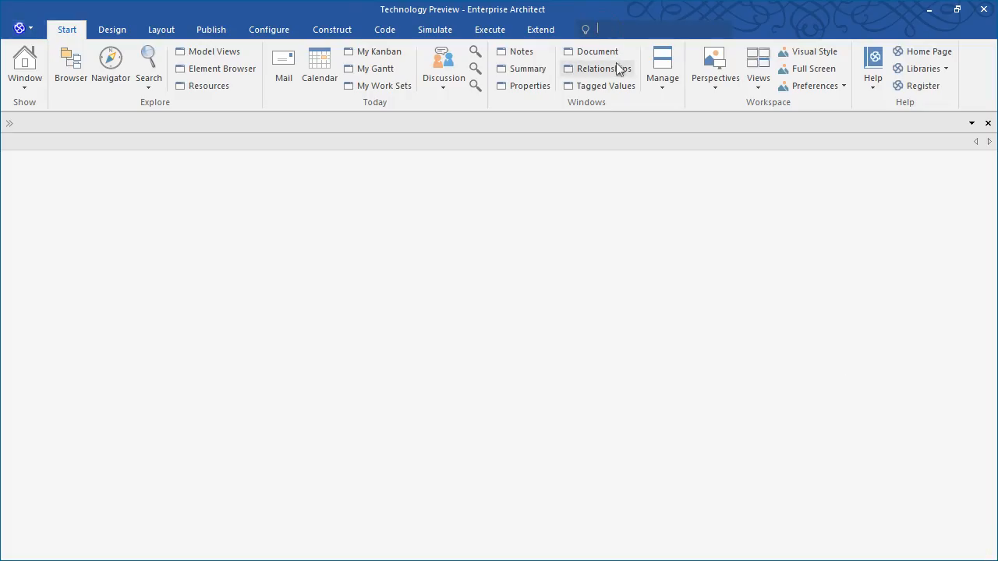
Search 'br' in Find Command and launch the Project Browser.
type("browser")
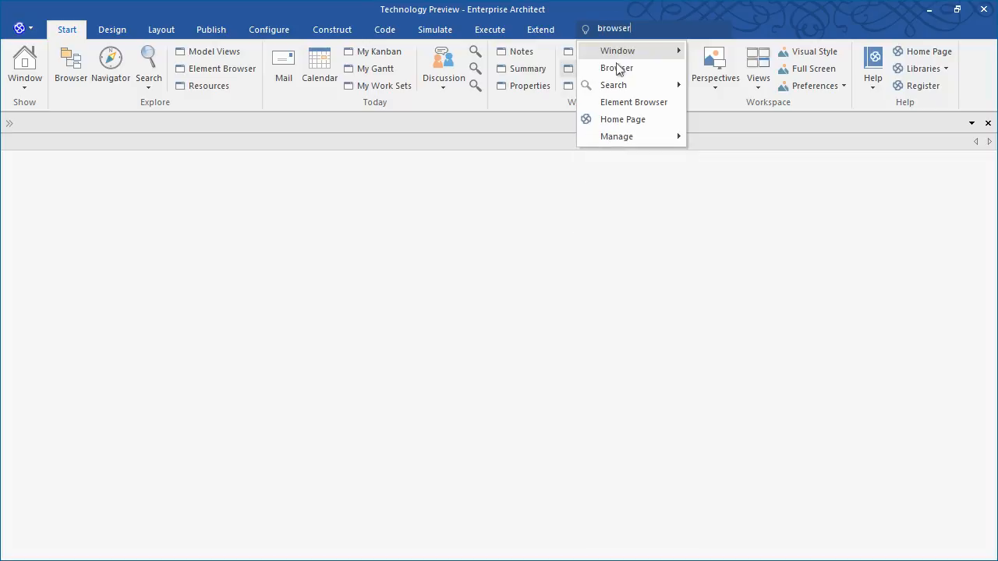
mouse_move(618, 78)
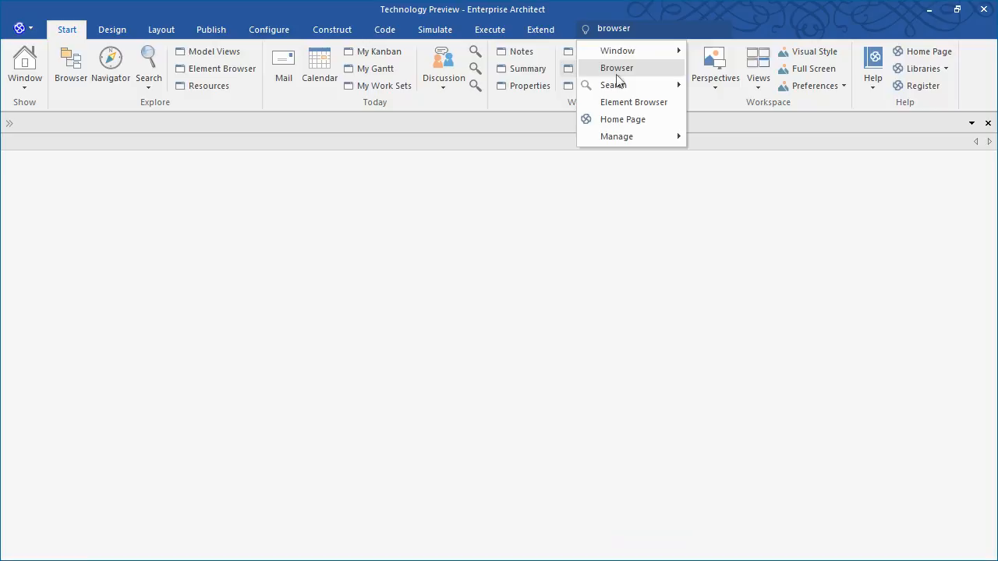
left_click(617, 69)
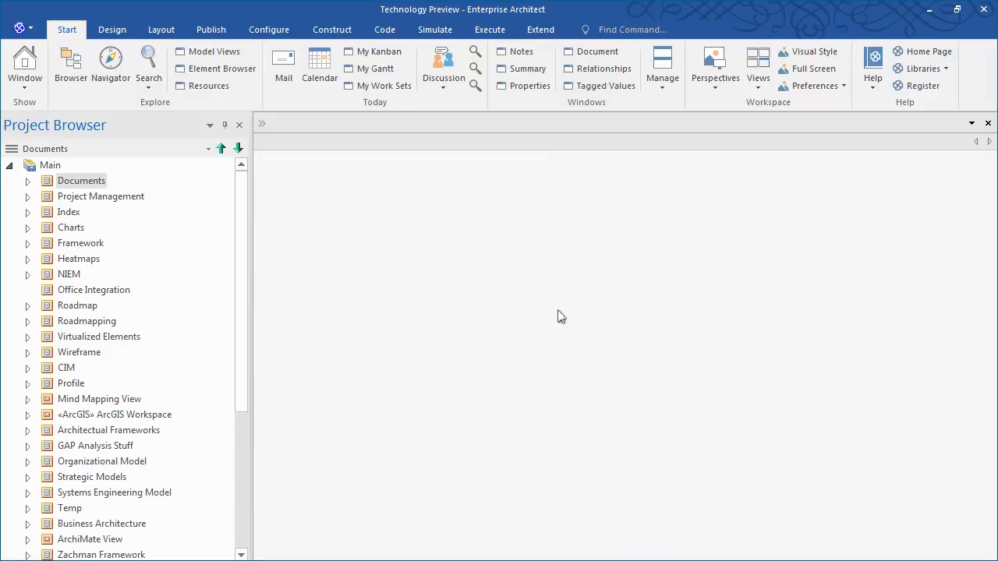
mouse_move(552, 315)
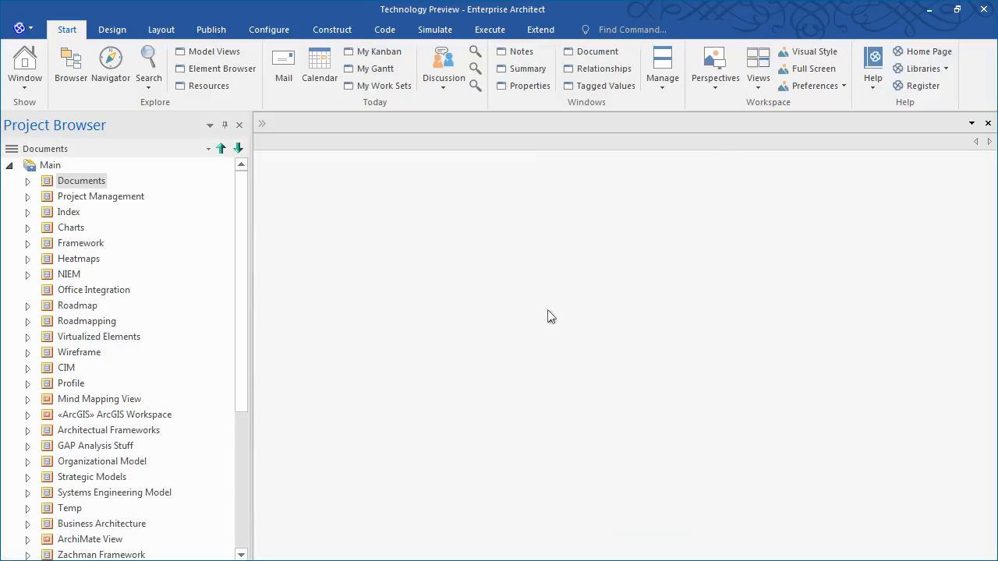
Launch Find in Project Browser from the browser's hamburger menu.
left_click(12, 148)
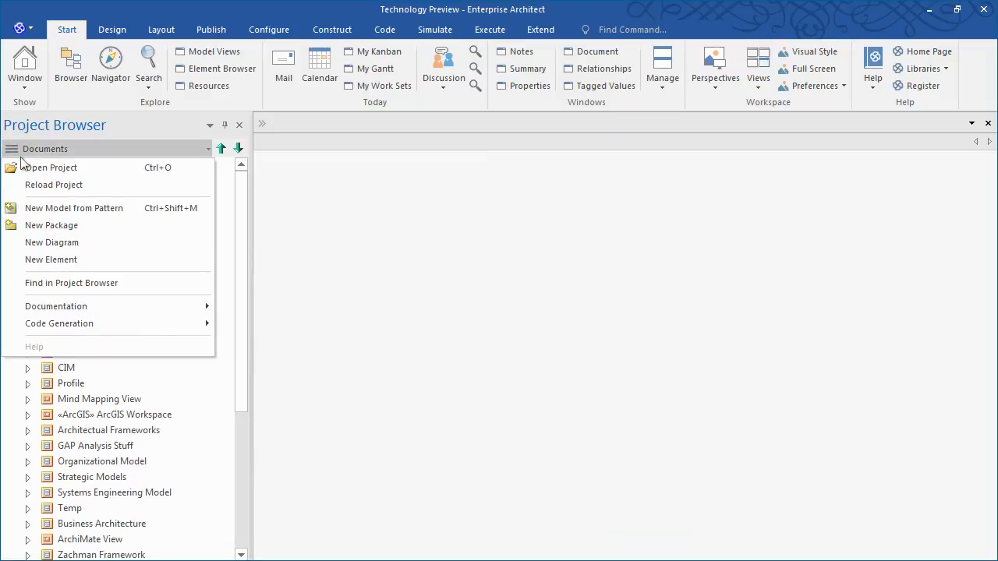
mouse_move(50, 168)
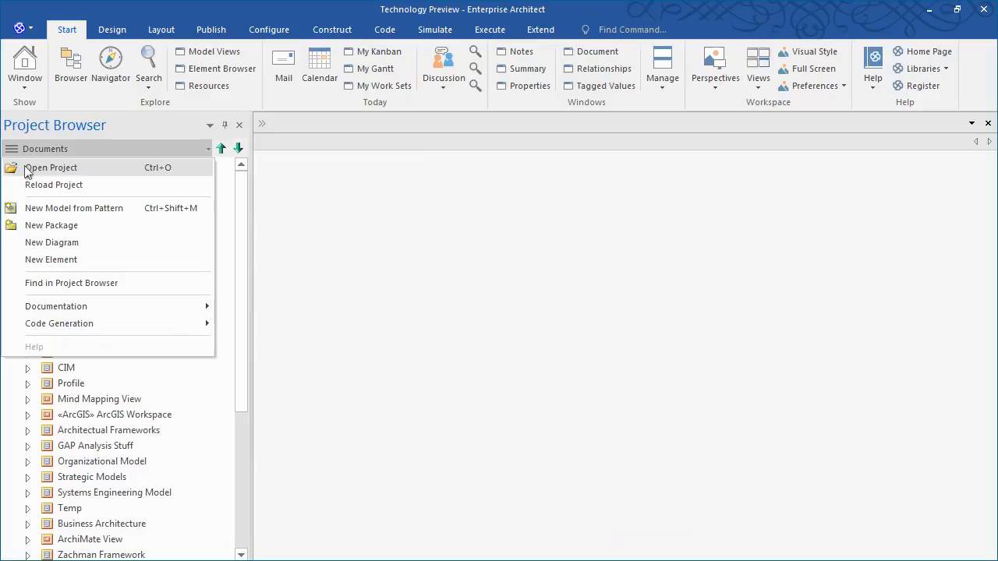
mouse_move(51, 244)
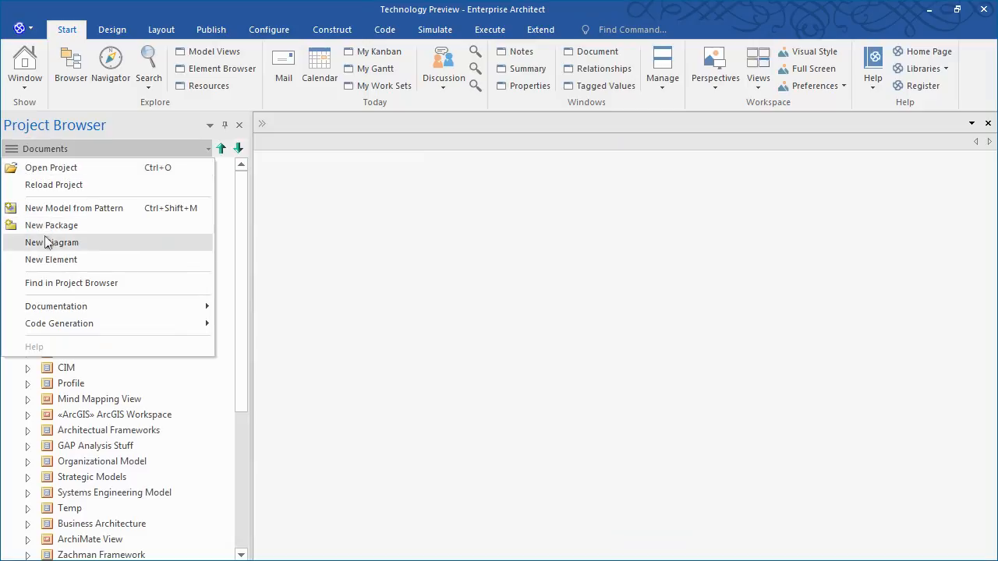
mouse_move(56, 275)
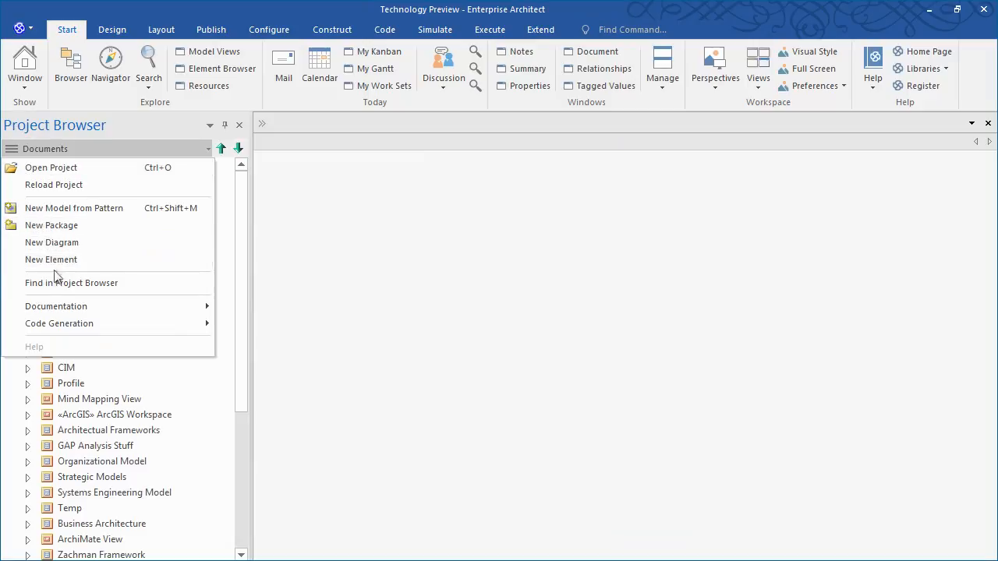
mouse_move(65, 289)
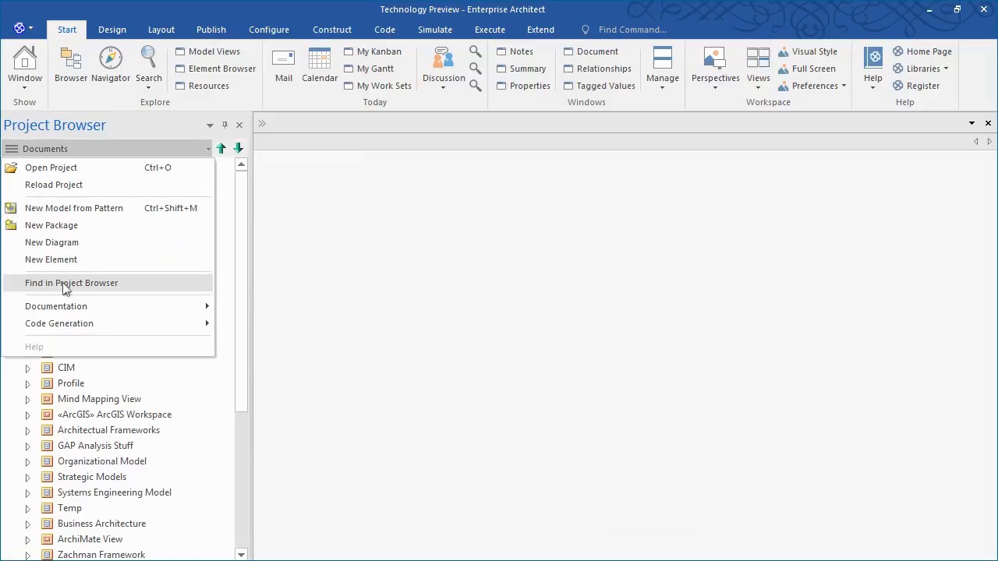
left_click(72, 284)
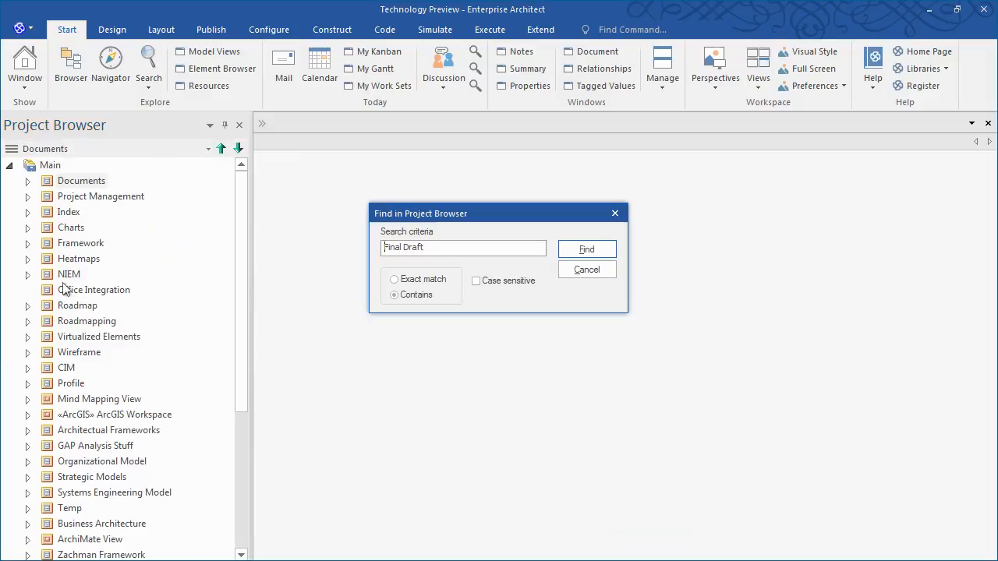
Search 'Final Draft' with Exact match, close the dialog and open the found diagram.
left_click(393, 279)
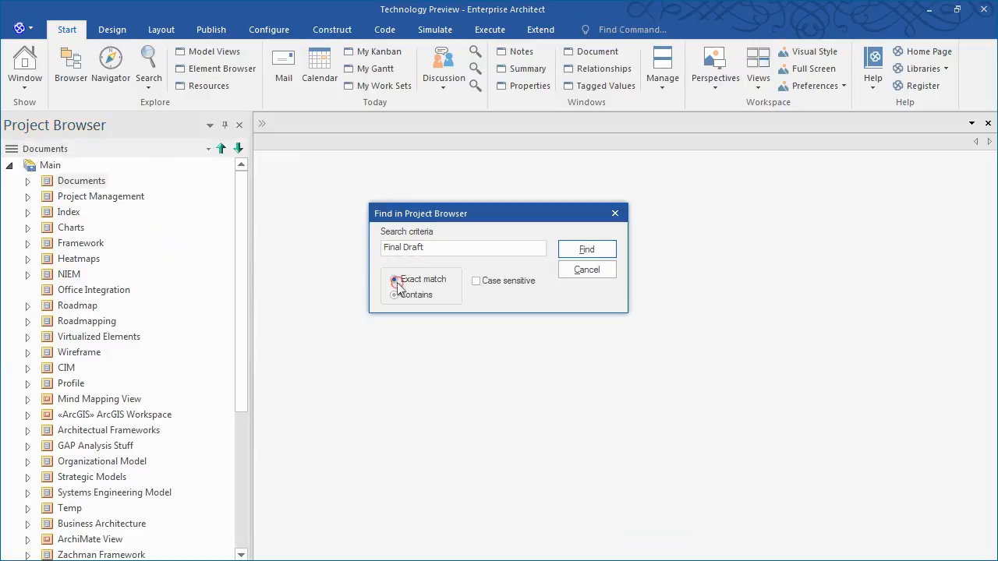
left_click(586, 249)
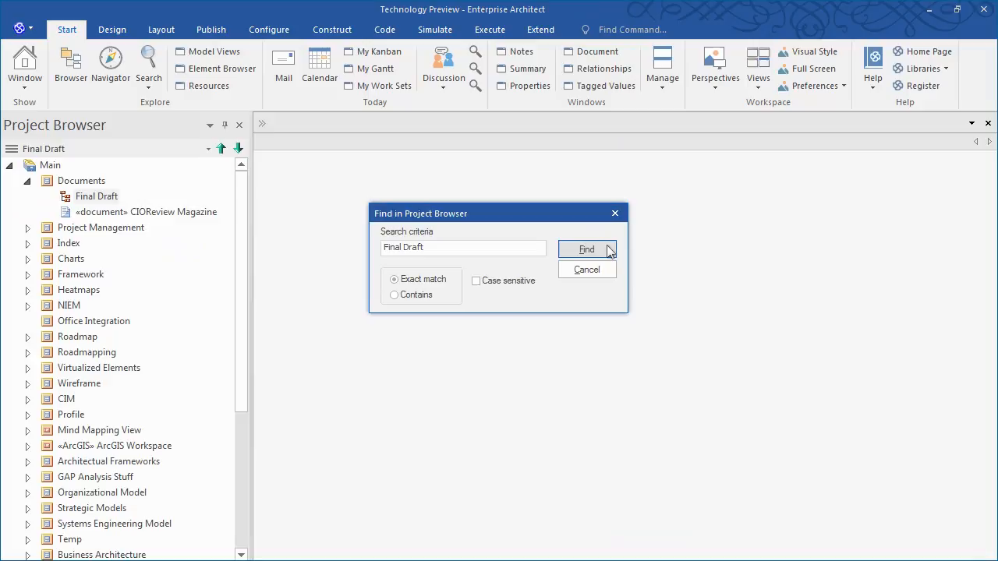
left_click(586, 249)
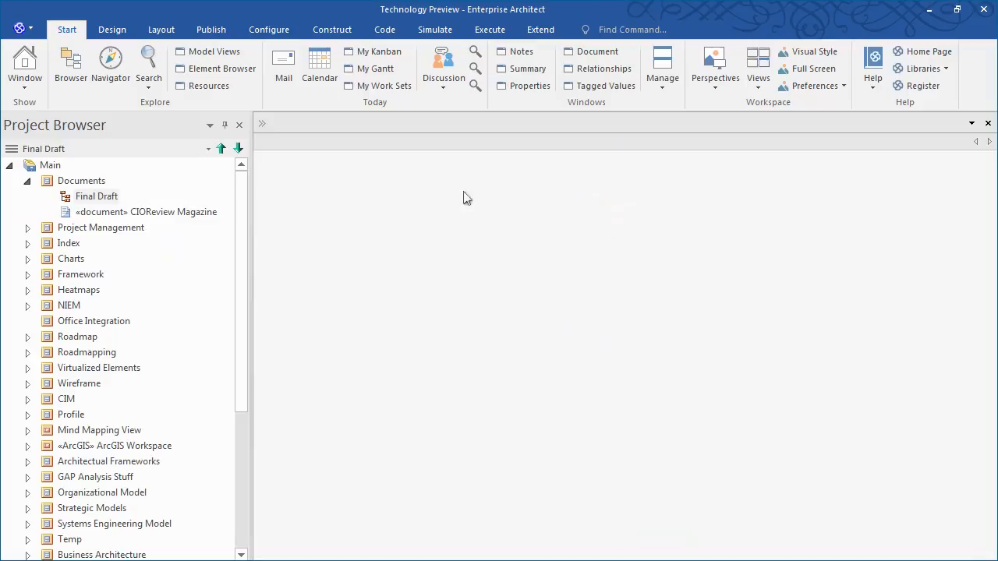
double_click(96, 196)
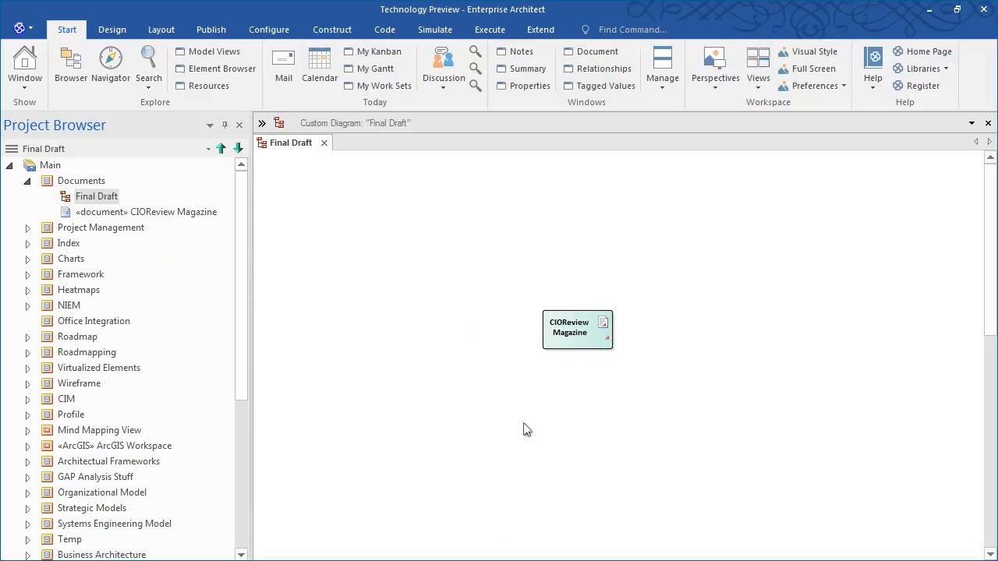
Select the CIOReview Magazine element on the Final Draft diagram.
left_click(577, 327)
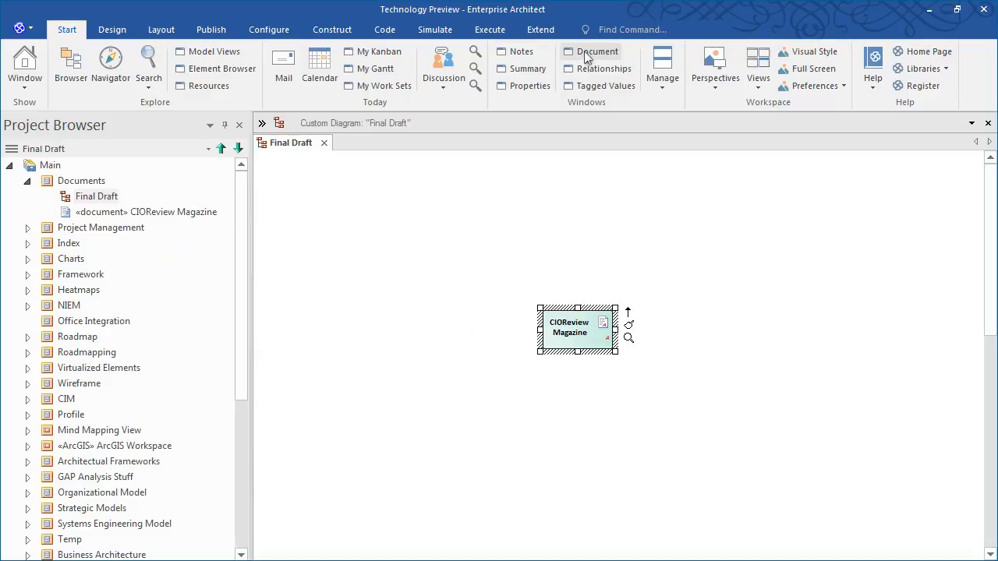
Show the CIOReview Magazine linked document at 75% fixed zoom.
left_click(598, 50)
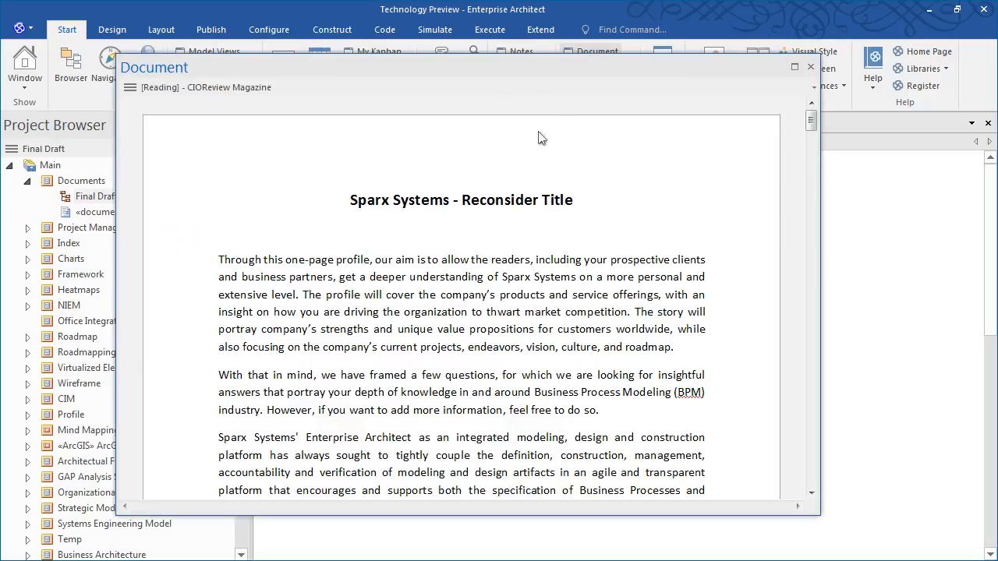
mouse_move(480, 205)
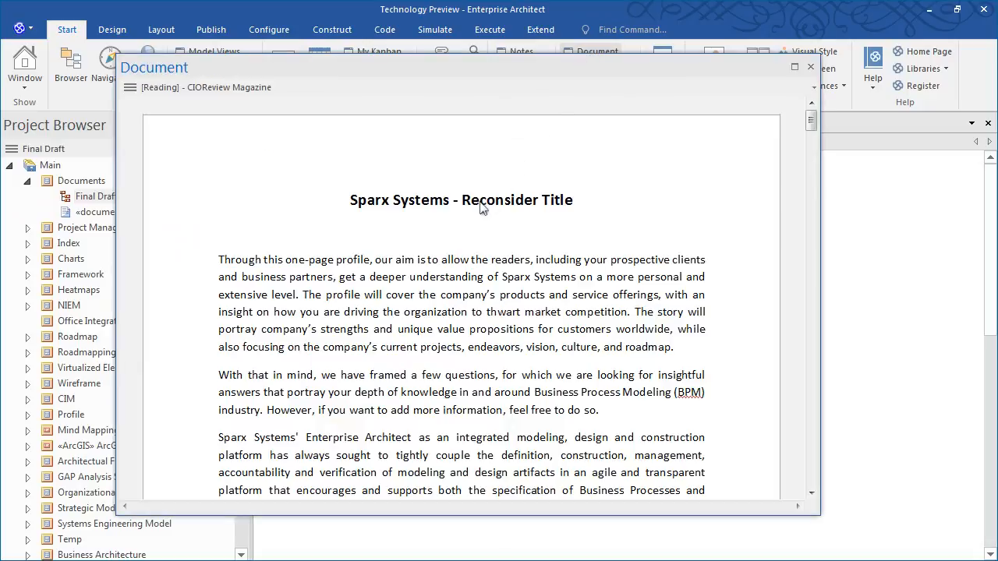
left_click(131, 87)
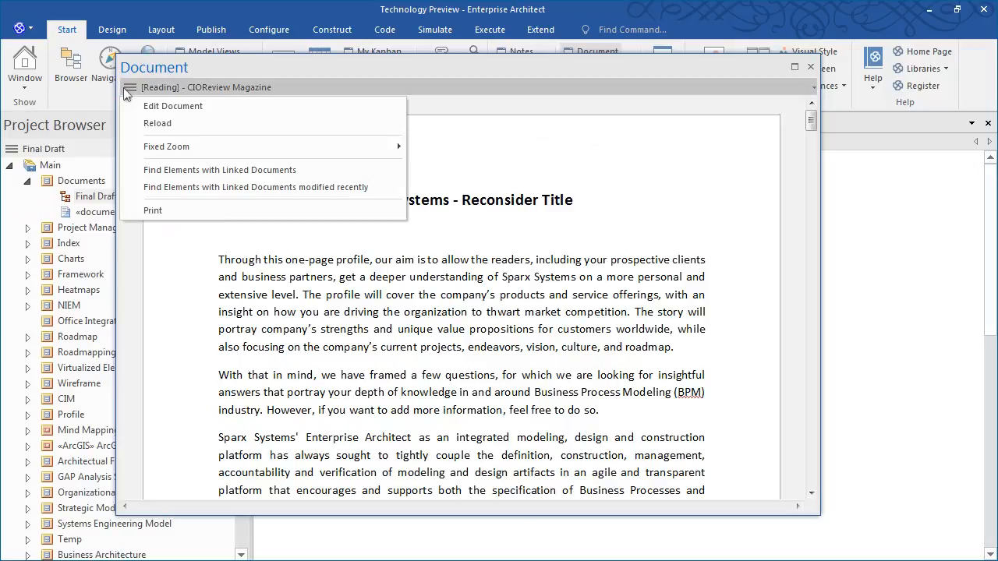
mouse_move(166, 146)
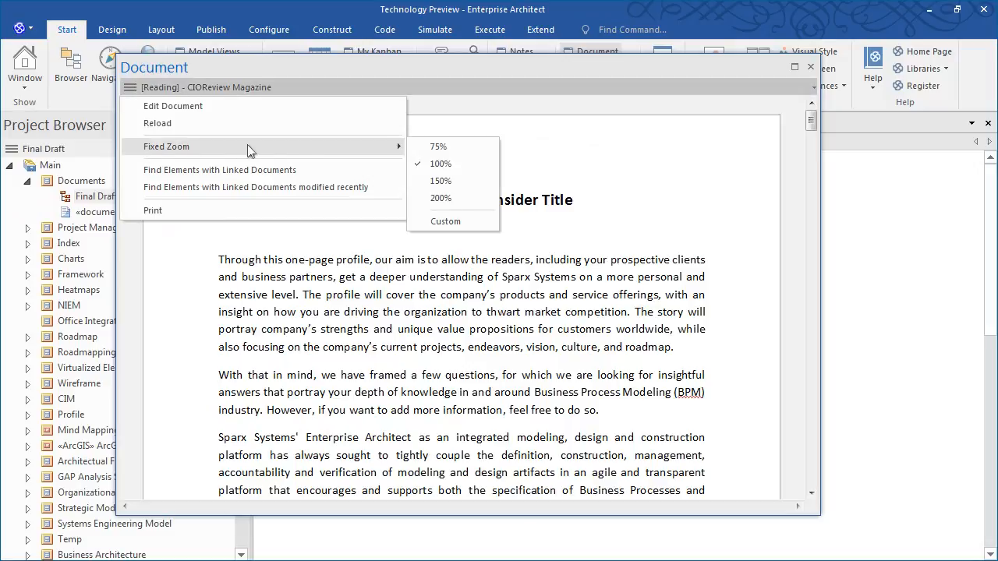
left_click(438, 147)
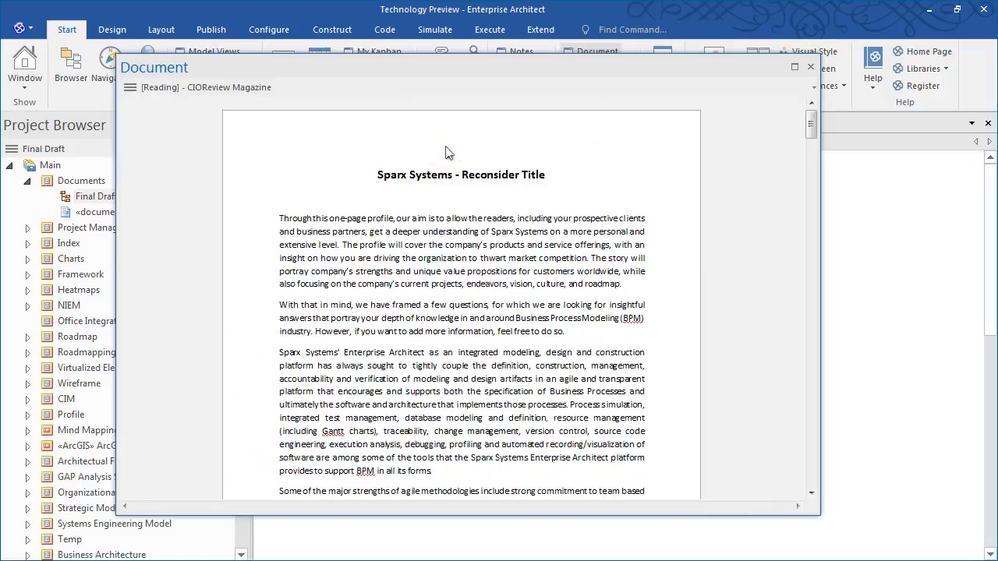
left_click(130, 88)
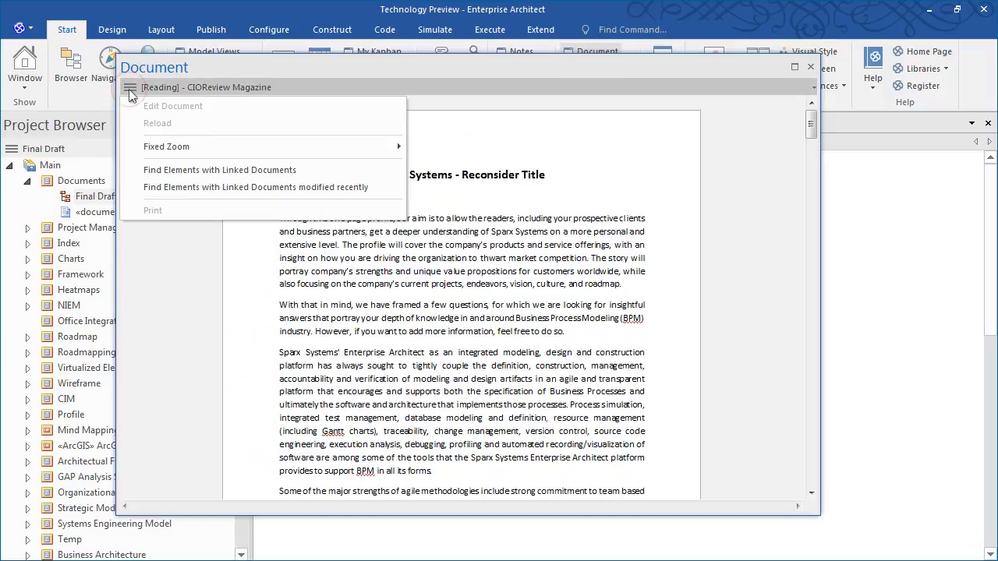
Edit the document and replace 'Reconsider Title' with 'BPMN' in the heading.
left_click(173, 106)
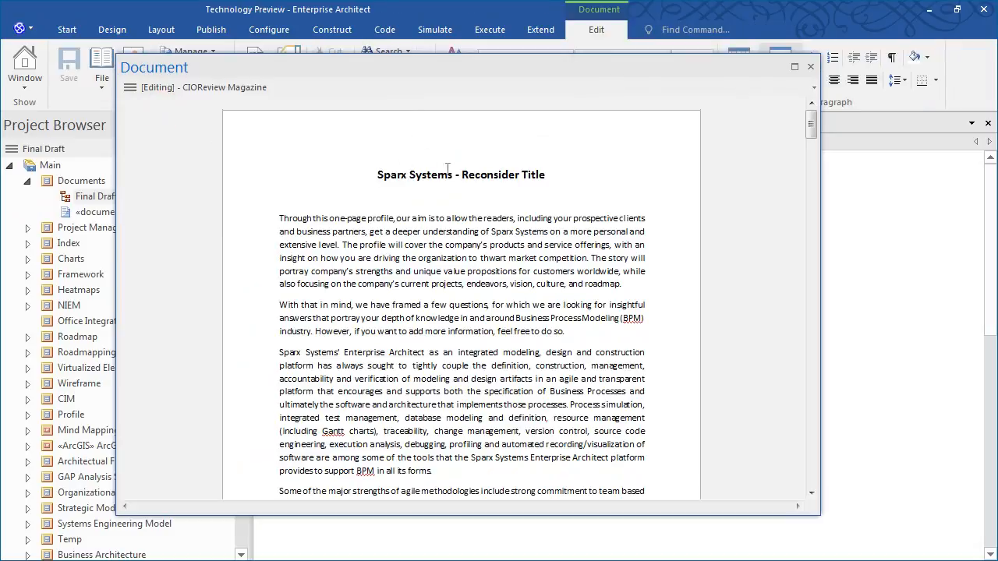
double_click(506, 175)
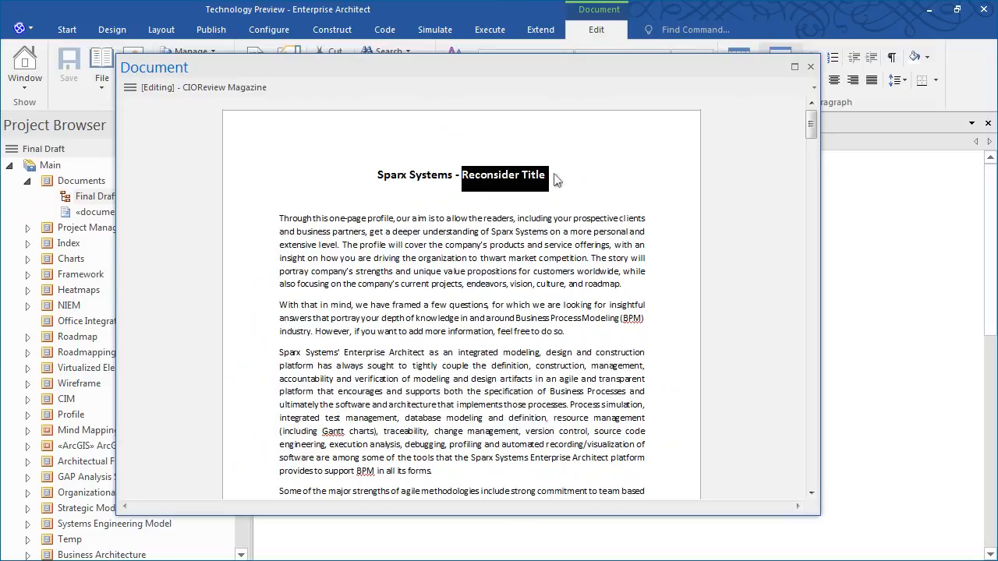
type("BPMN")
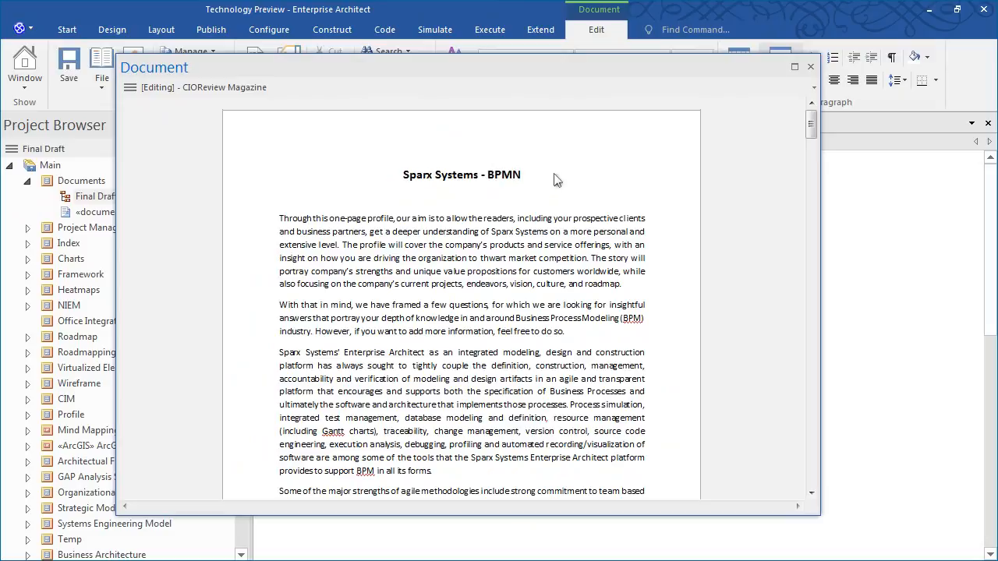